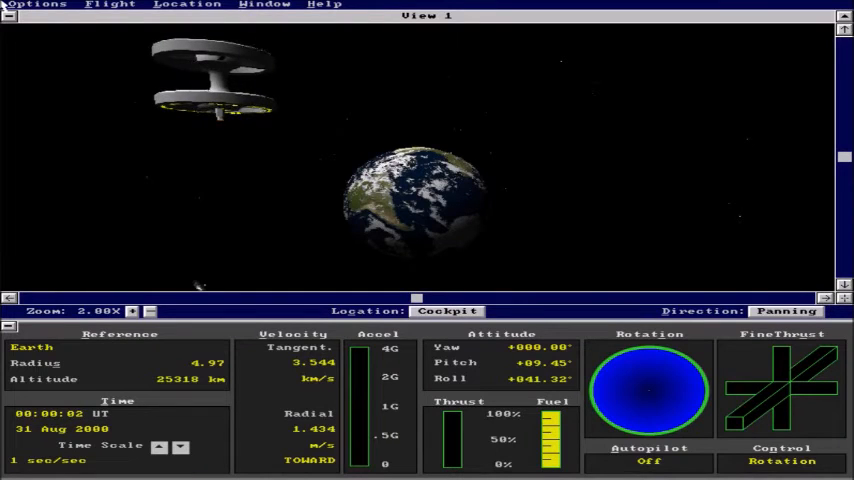
pyautogui.moveTo(642, 244)
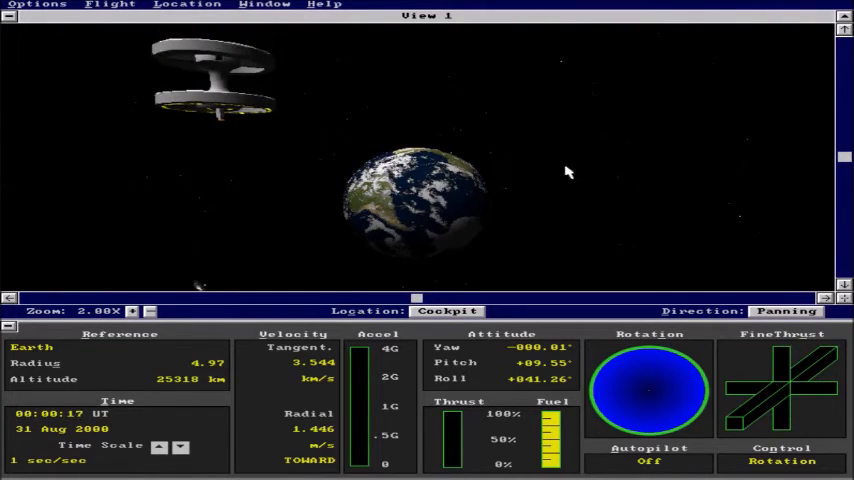
pyautogui.moveTo(672, 228)
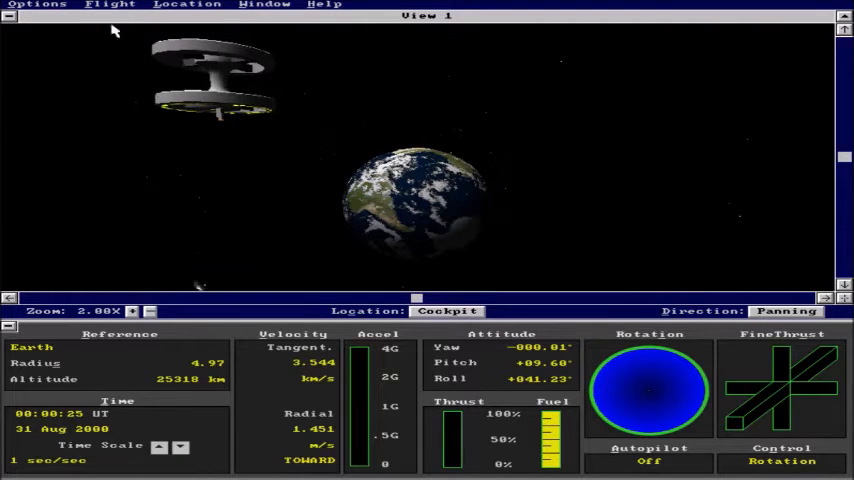
# Review the simulation precision settings in Preferences and keep them unchanged
pyautogui.click(38, 4)
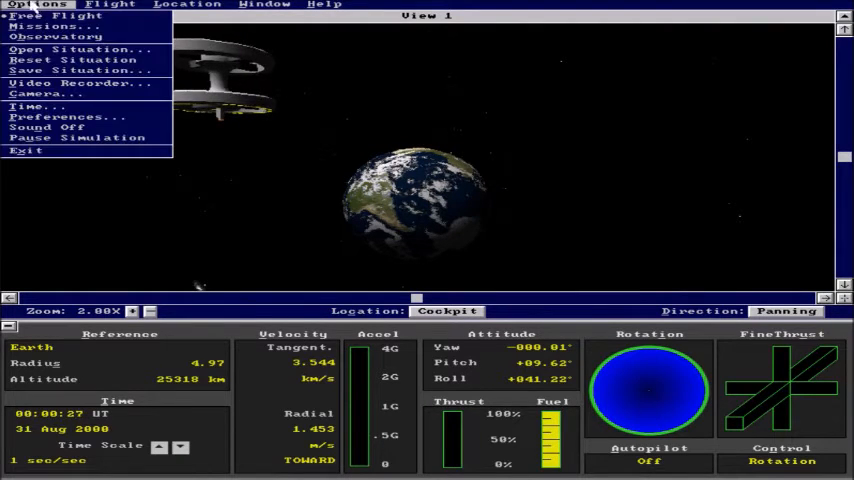
pyautogui.moveTo(84, 120)
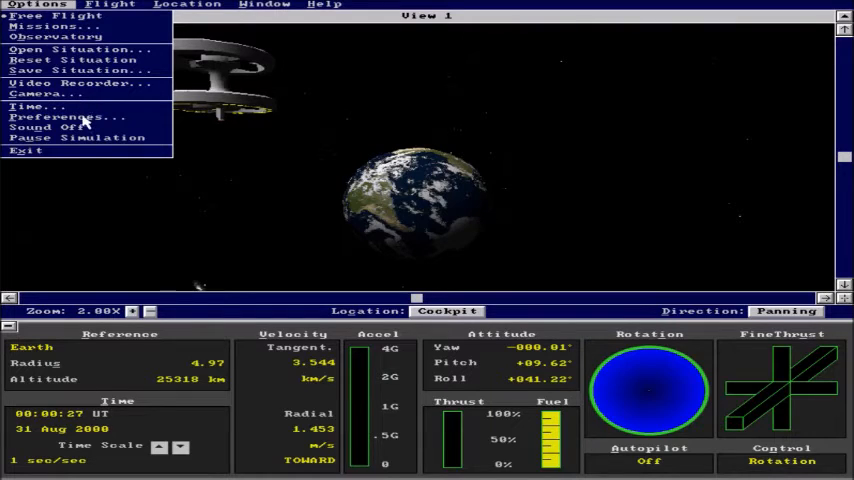
pyautogui.click(60, 116)
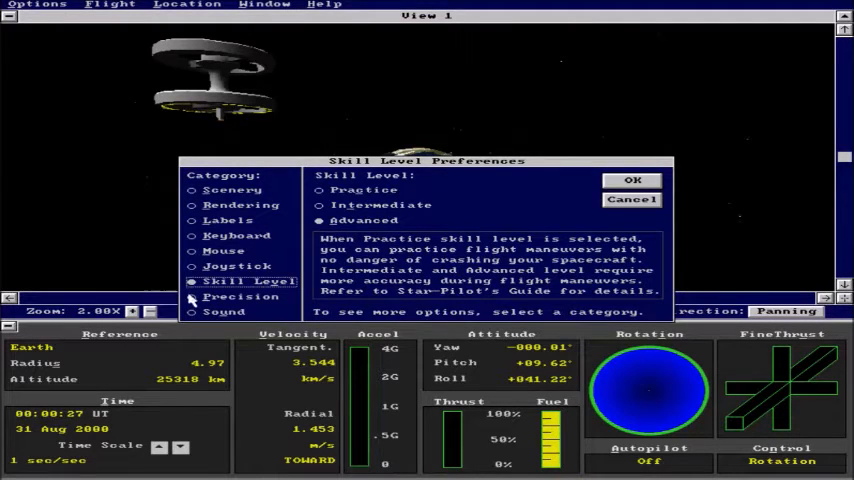
pyautogui.click(240, 296)
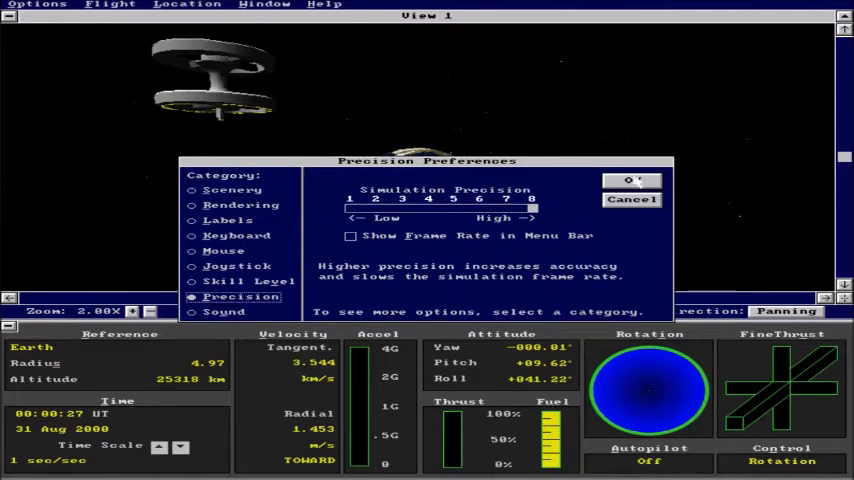
pyautogui.click(628, 180)
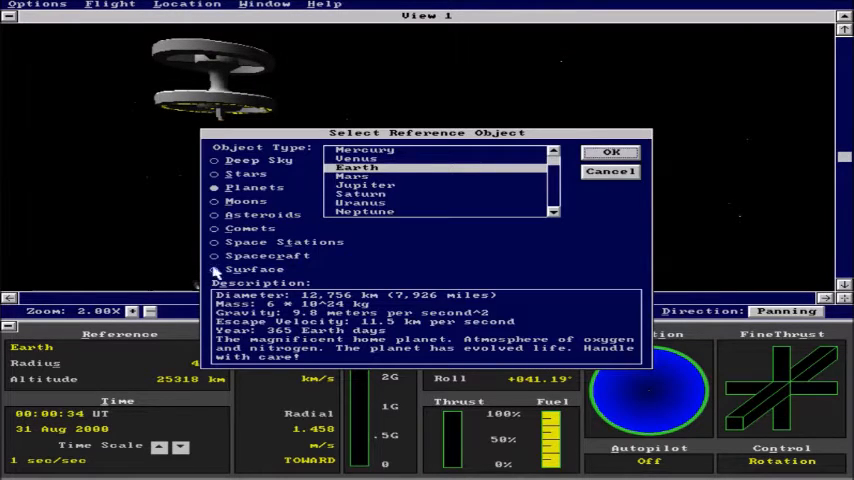
# Make Ring Station 1, from the Space Stations list, the reference object instead of Earth
pyautogui.click(216, 242)
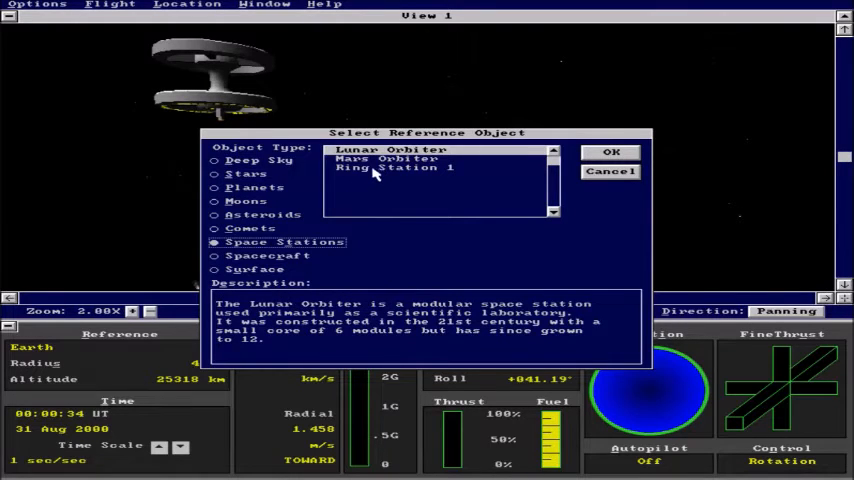
pyautogui.click(612, 152)
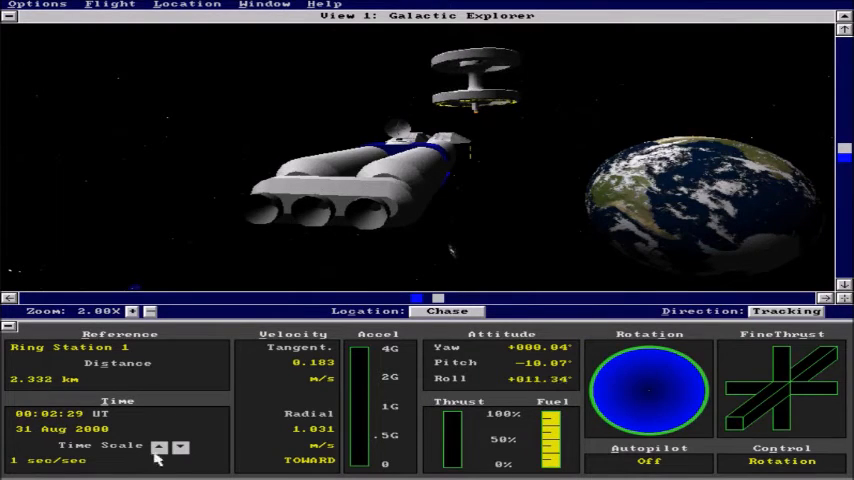
# Vary the time scale up to 32 sec/sec while drifting toward Ring Station 1, settling at 8 sec/sec around 439 m
pyautogui.click(160, 446)
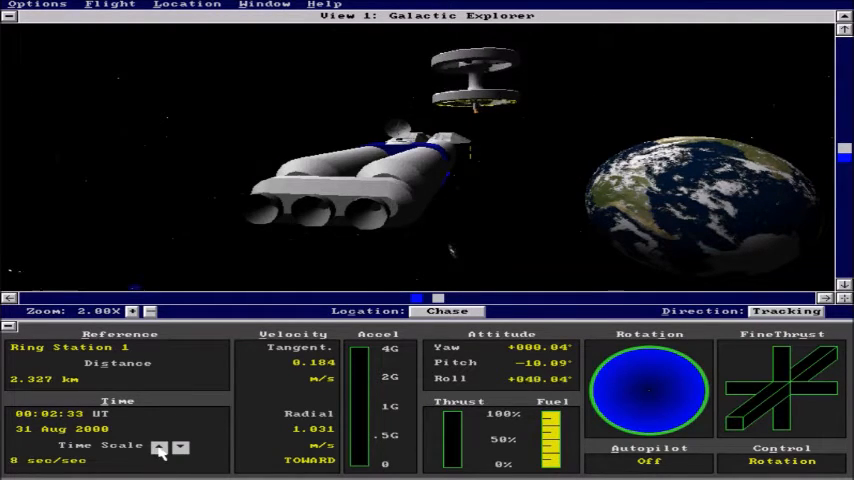
pyautogui.click(160, 446)
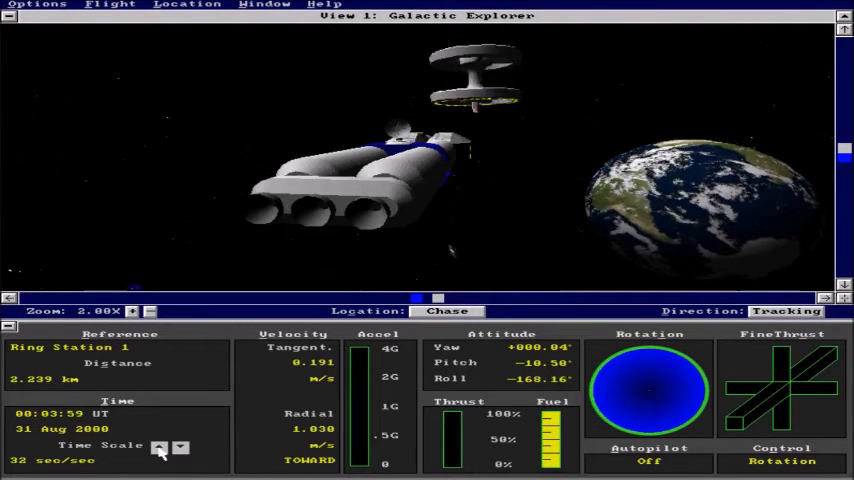
pyautogui.click(160, 444)
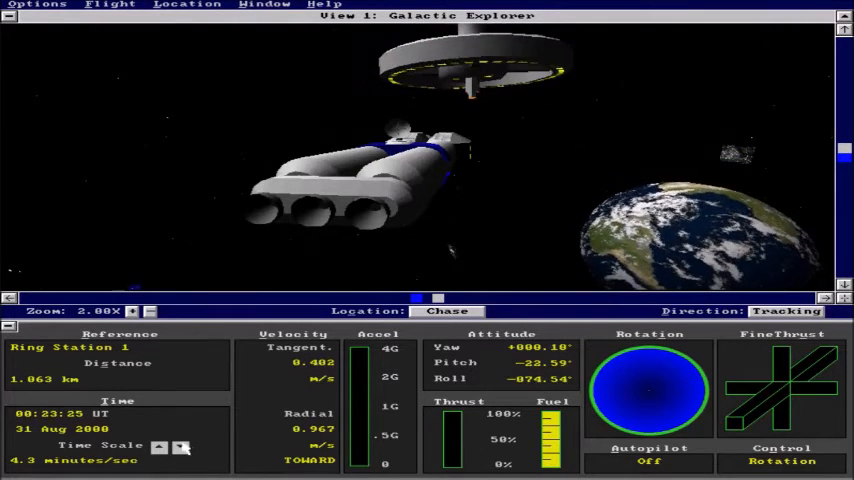
pyautogui.click(180, 448)
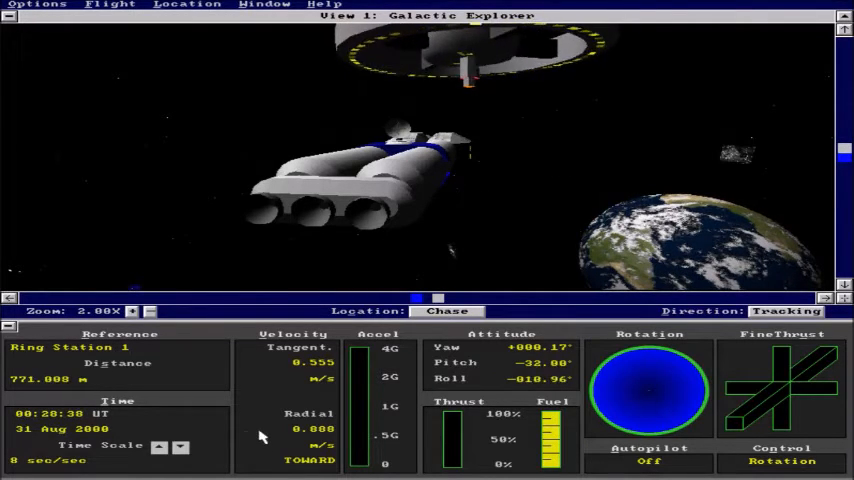
pyautogui.click(160, 446)
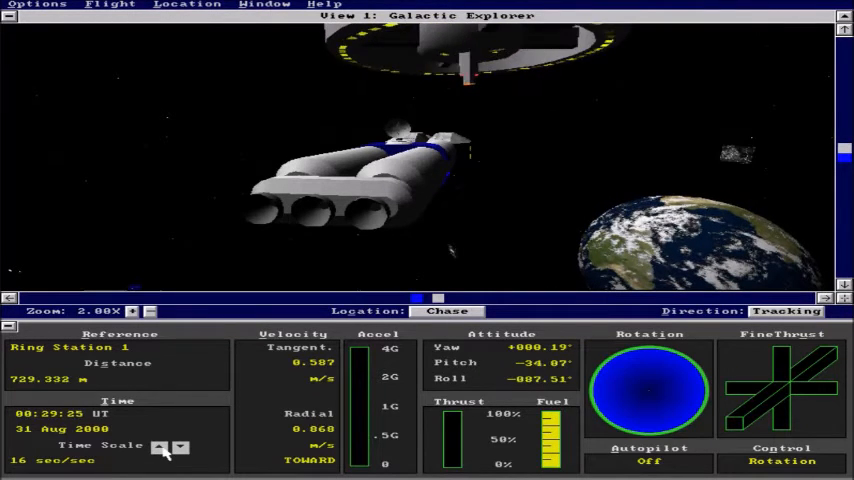
pyautogui.click(164, 446)
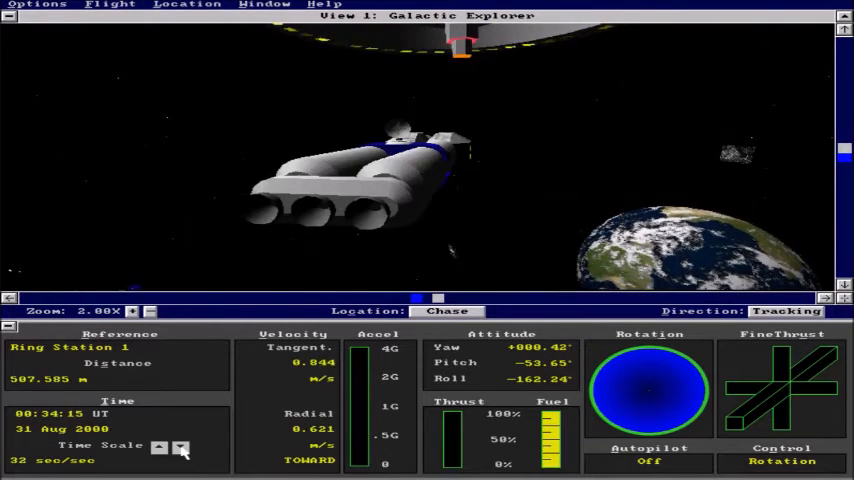
pyautogui.click(180, 446)
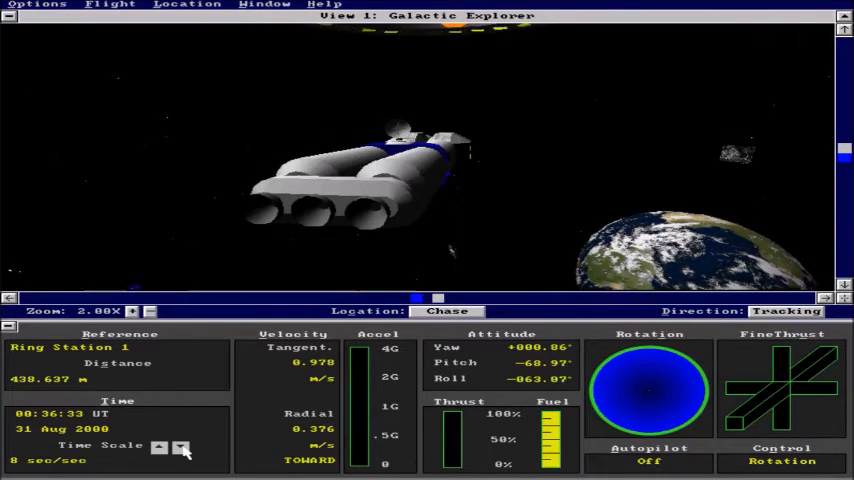
pyautogui.click(180, 446)
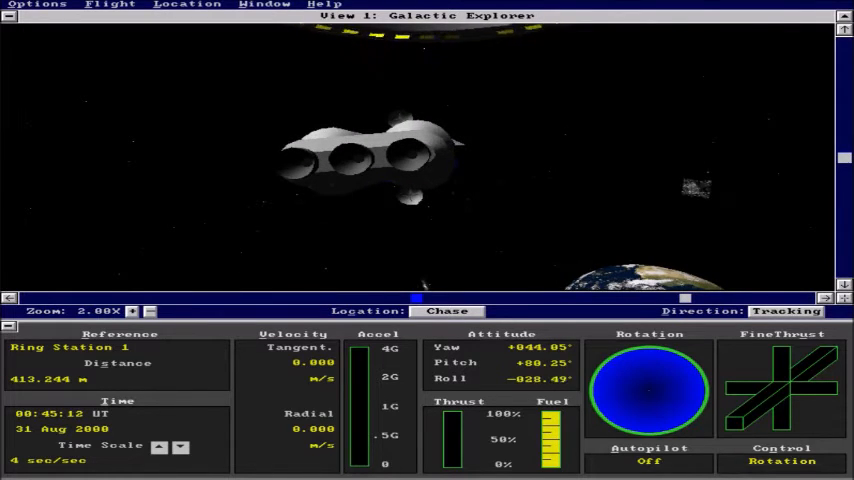
pyautogui.click(180, 446)
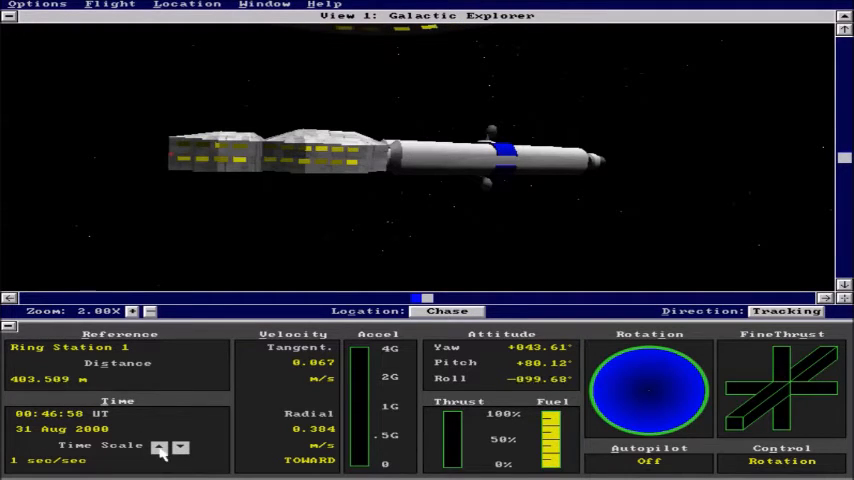
# Run time at up to 4 sec/sec during the roll under the station port, then return to real time
pyautogui.click(160, 448)
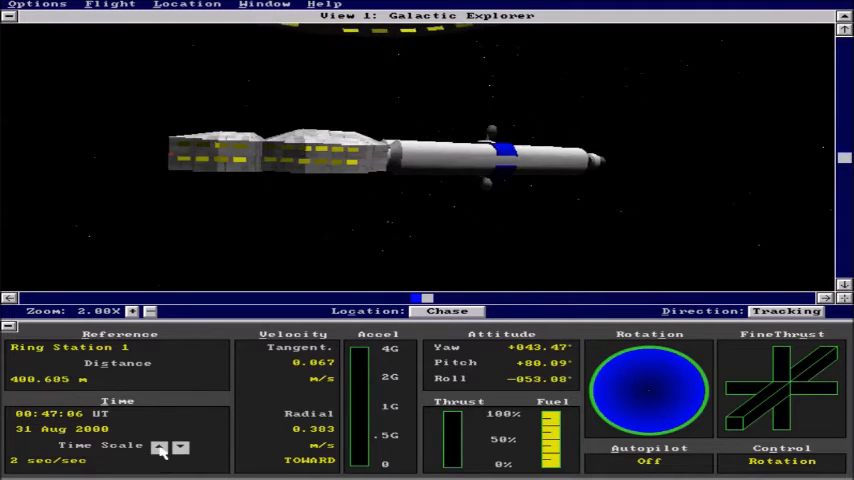
pyautogui.click(160, 446)
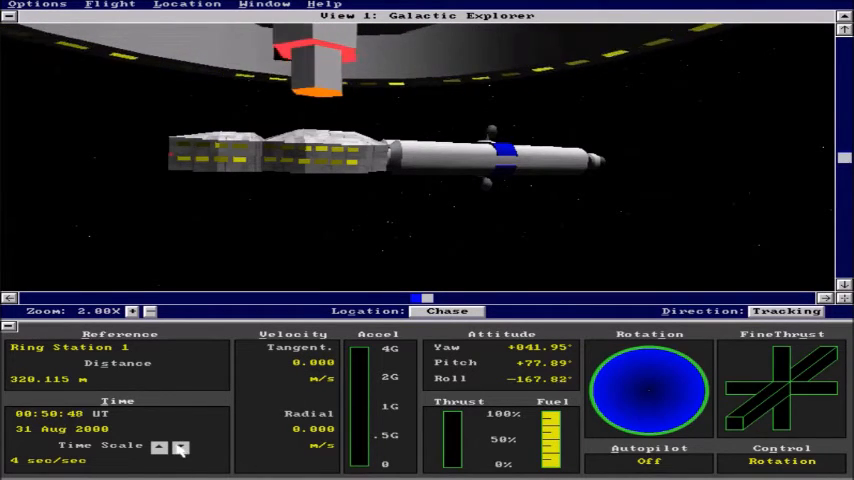
pyautogui.click(180, 446)
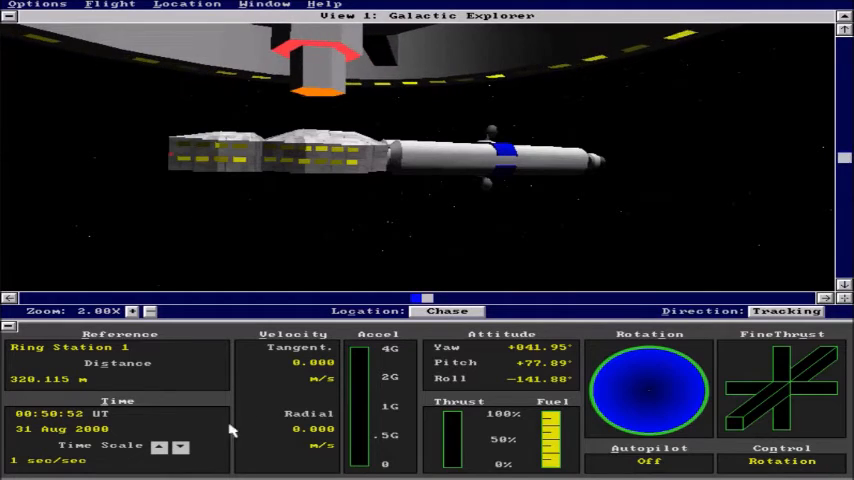